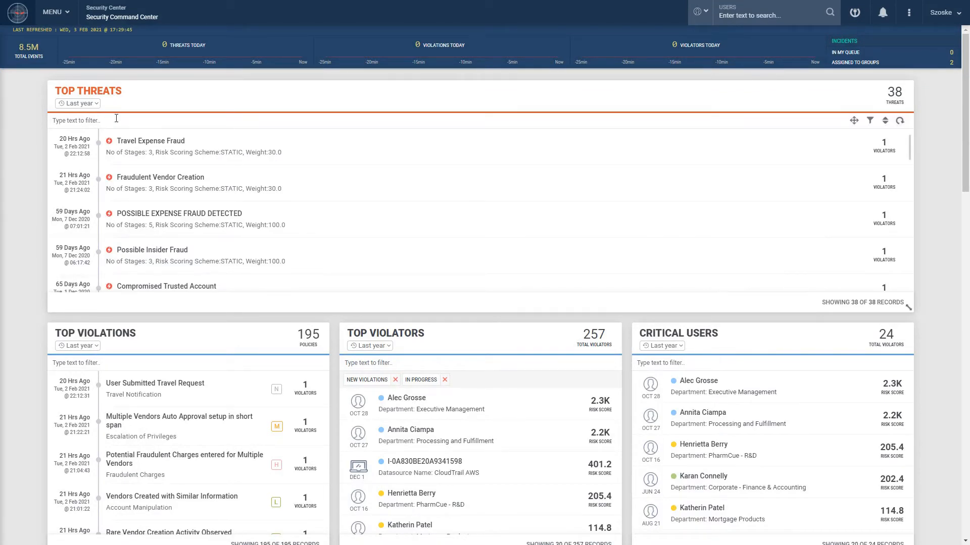
pyautogui.moveTo(128, 110)
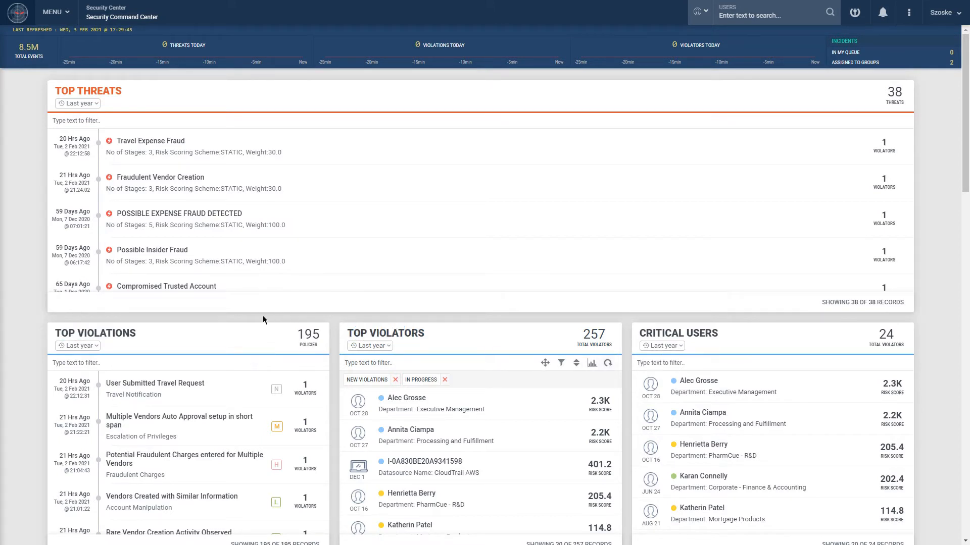
# Browse down the dashboard widgets, entering 's3' in the threats filter along the way
pyautogui.scroll(-3)
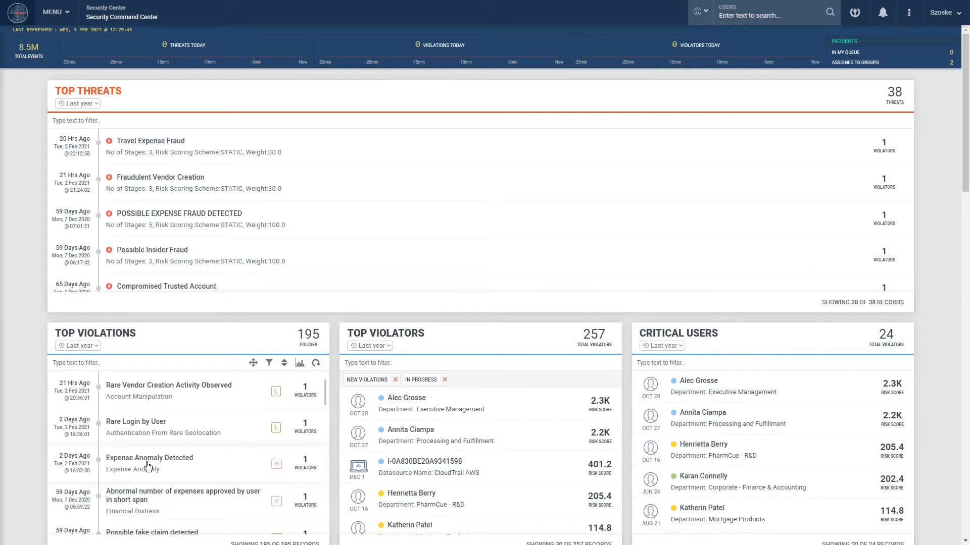
pyautogui.scroll(-3)
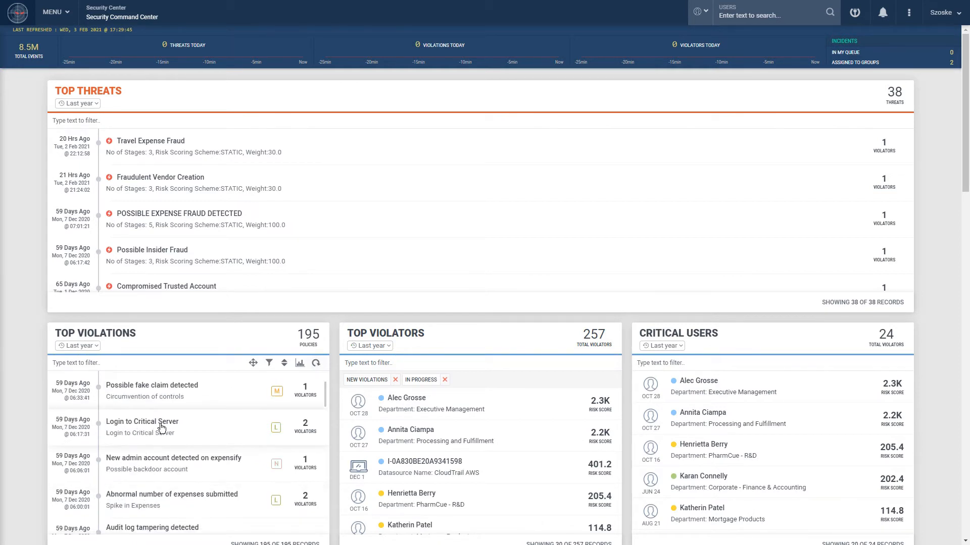
pyautogui.scroll(-3)
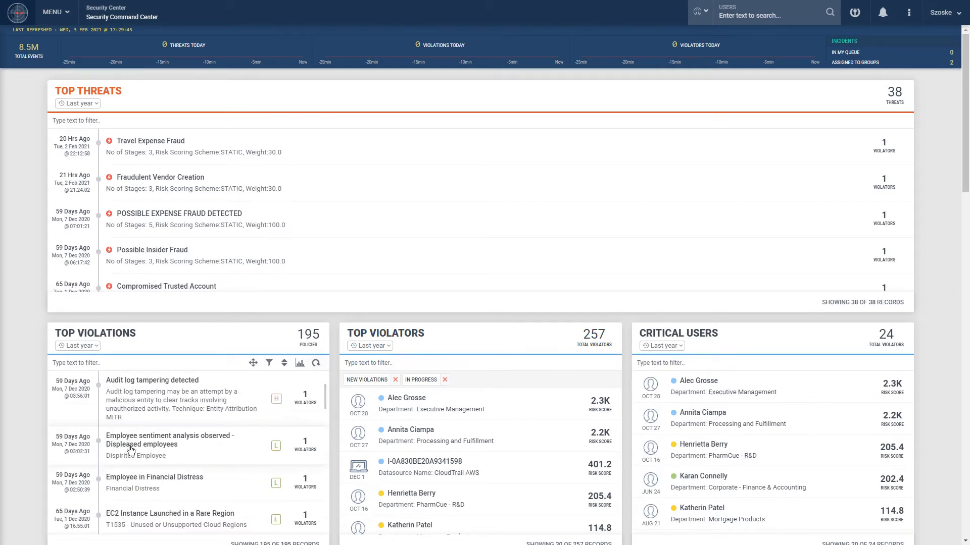
pyautogui.scroll(-3)
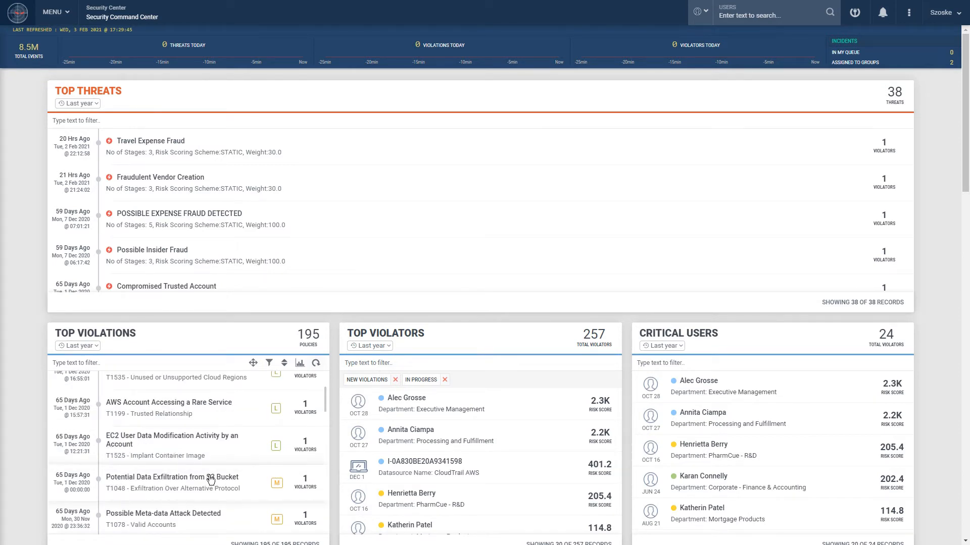
pyautogui.write('s3')
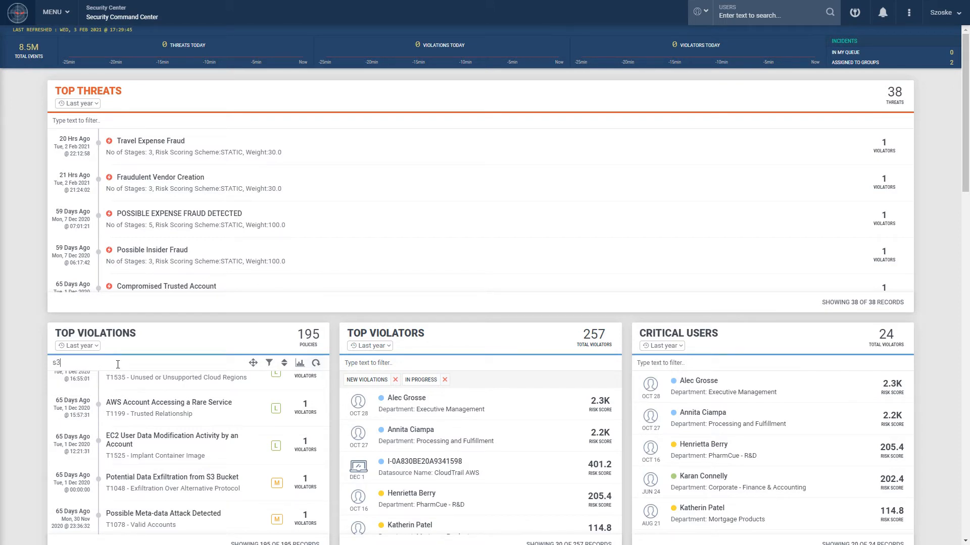
pyautogui.write('s3')
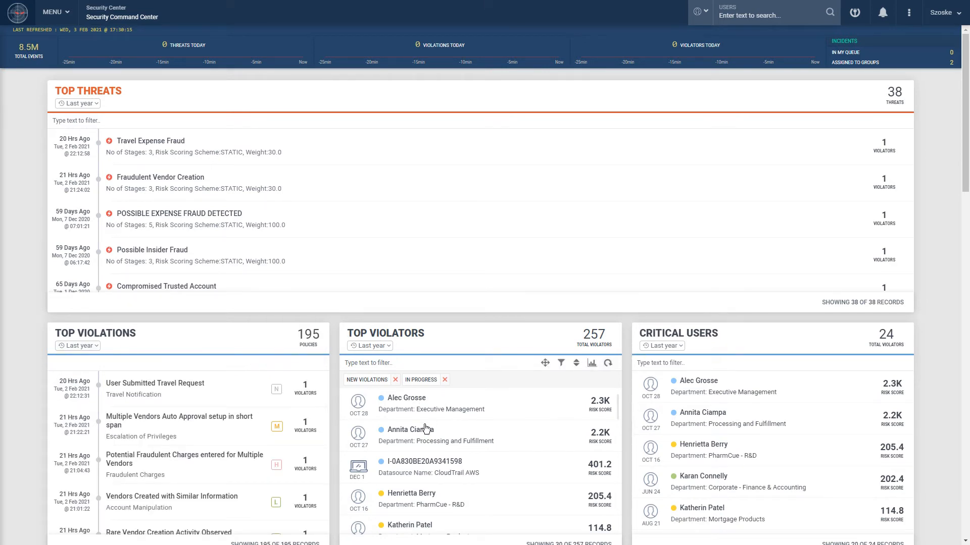
pyautogui.scroll(-3)
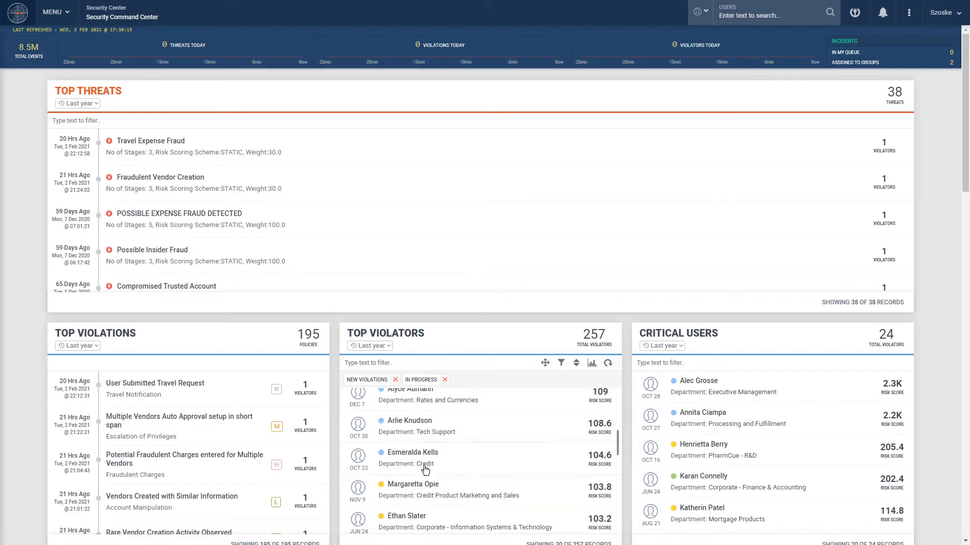
pyautogui.scroll(3)
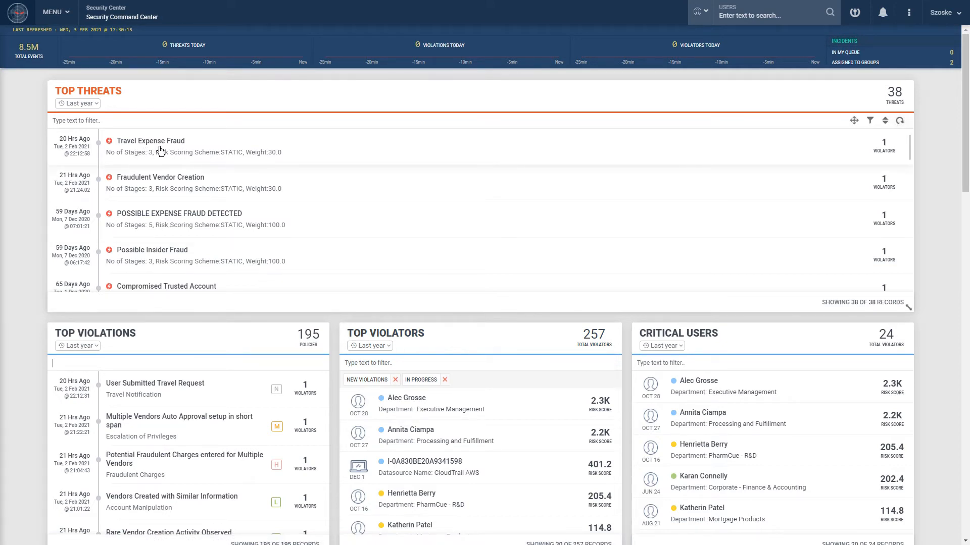
pyautogui.scroll(-3)
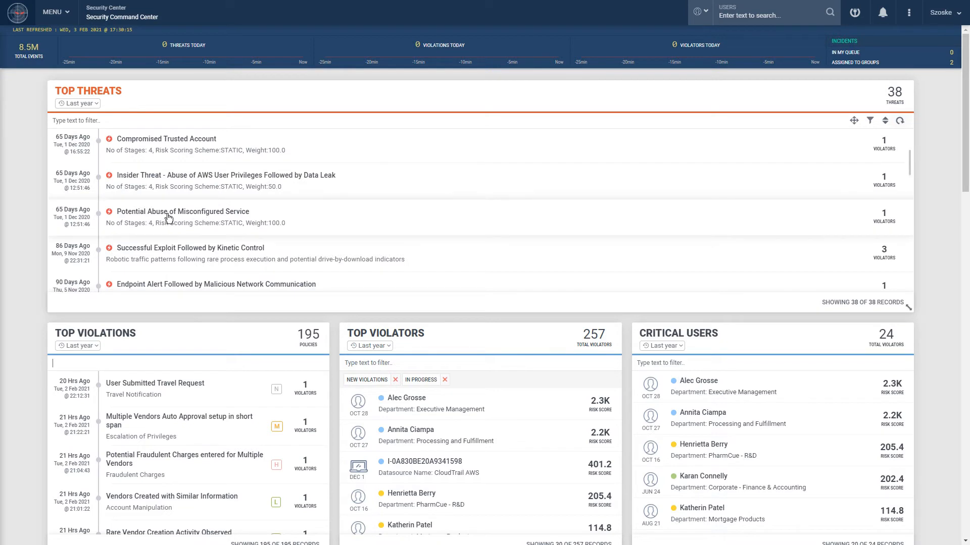
pyautogui.moveTo(296, 181)
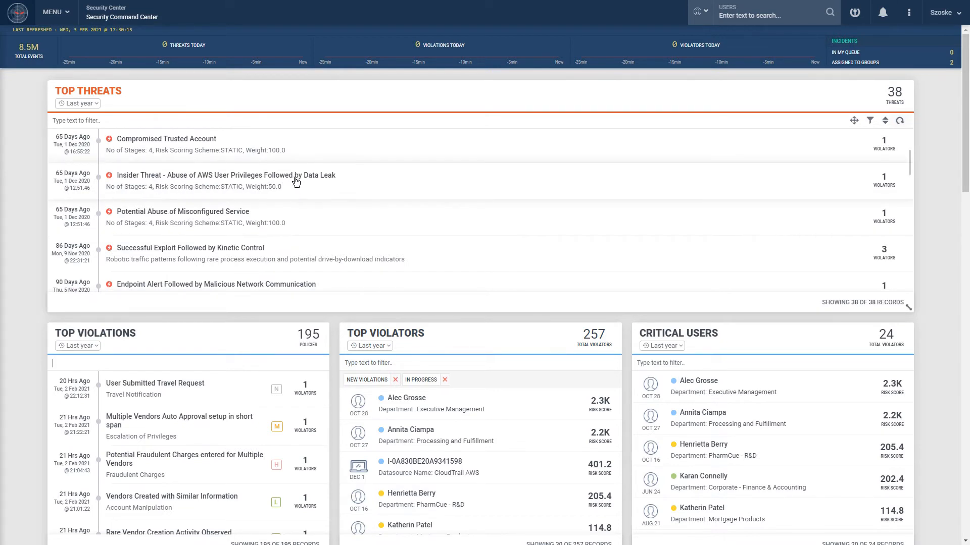
pyautogui.scroll(-3)
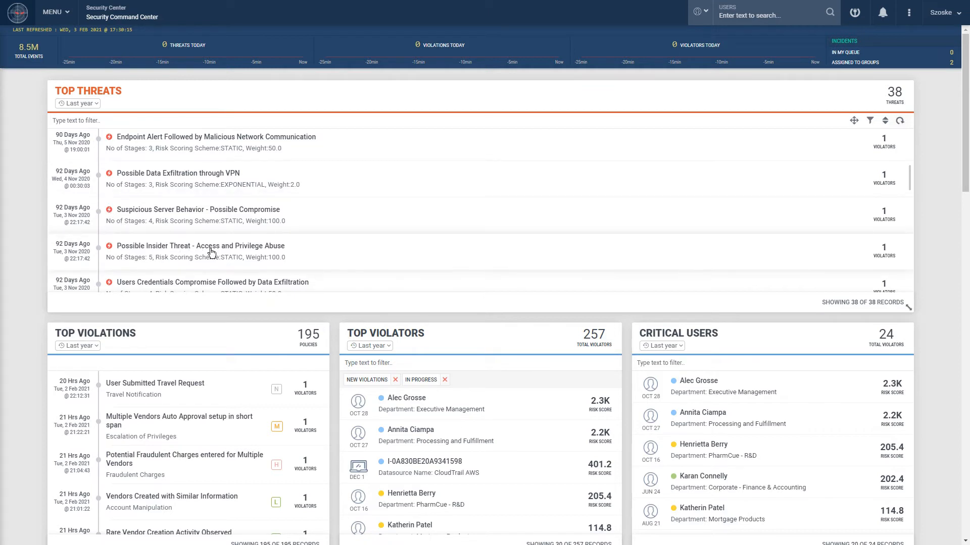
pyautogui.scroll(-3)
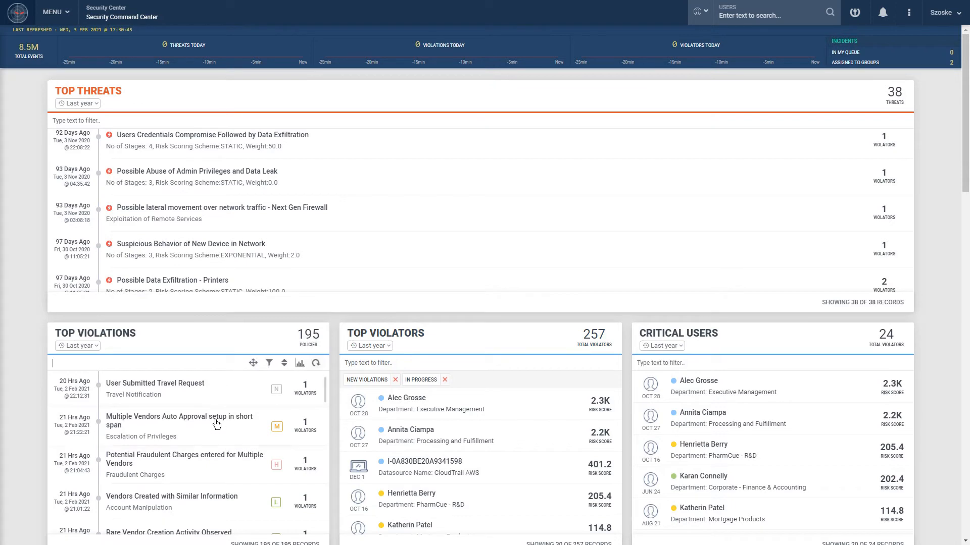
pyautogui.scroll(-3)
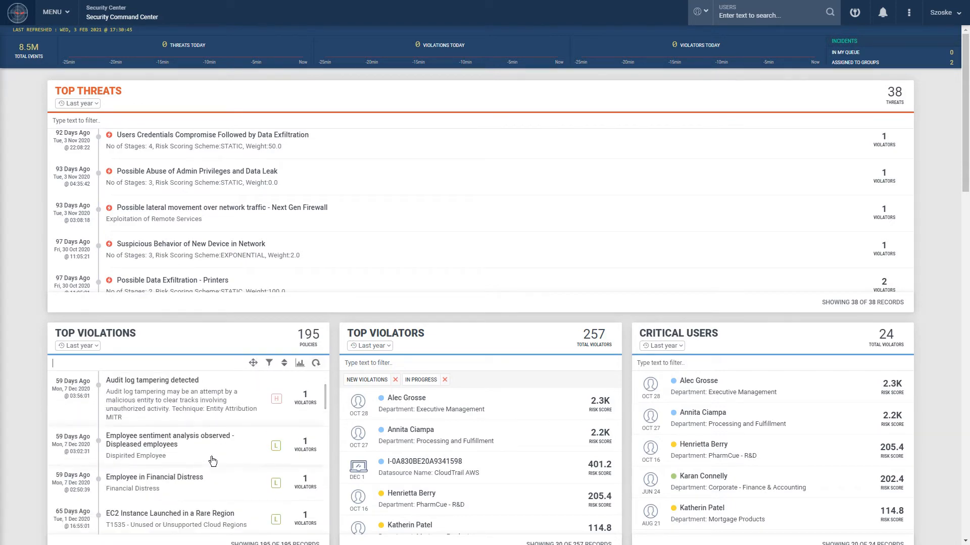
pyautogui.scroll(-3)
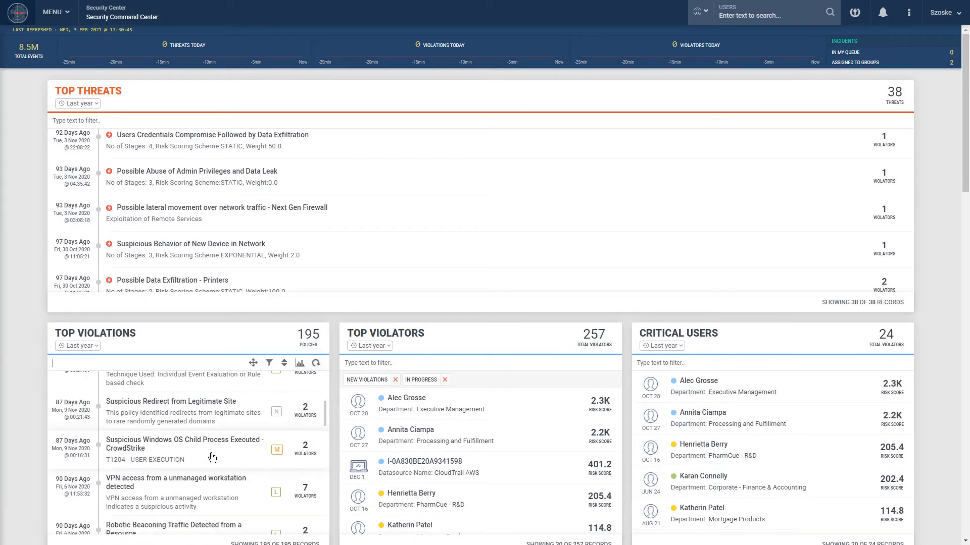
pyautogui.scroll(-3)
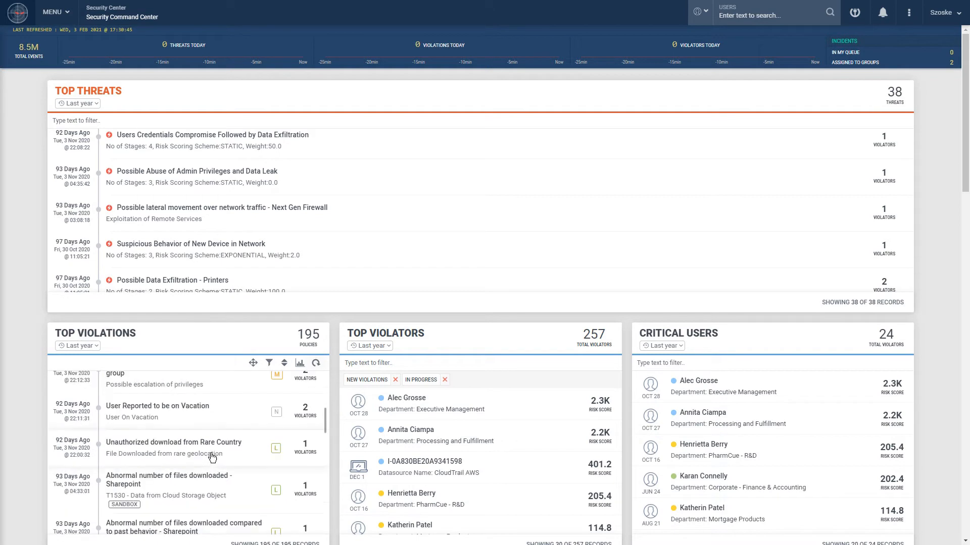
pyautogui.scroll(-3)
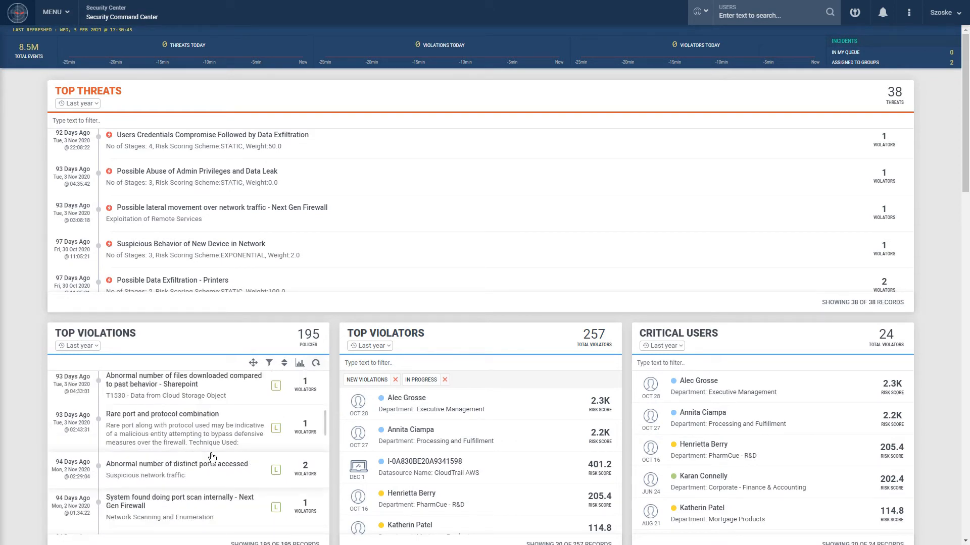
pyautogui.scroll(-3)
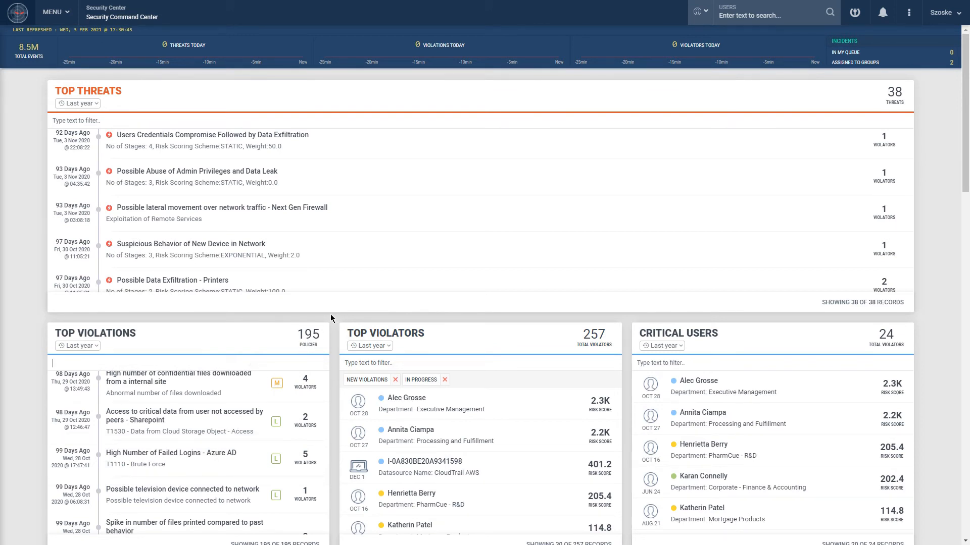
pyautogui.moveTo(240, 451)
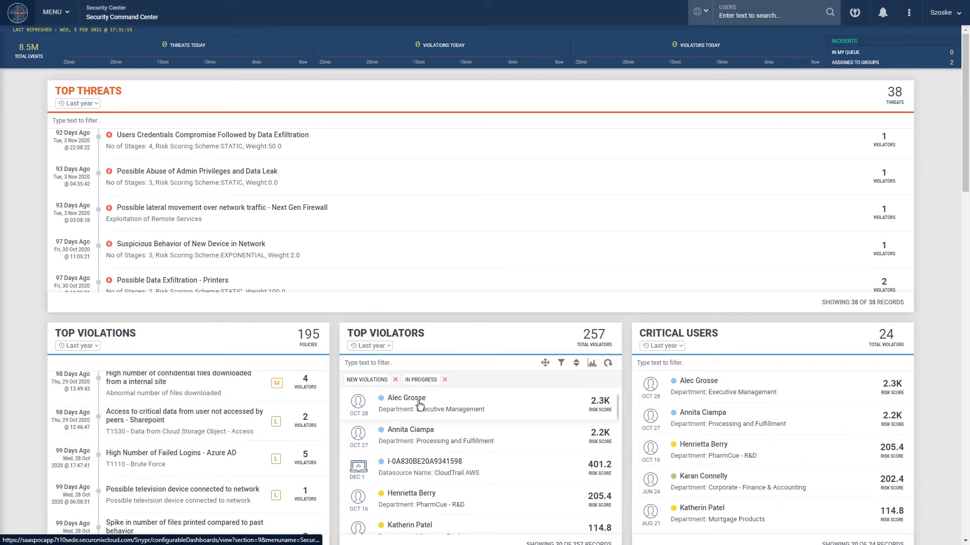
pyautogui.click(406, 398)
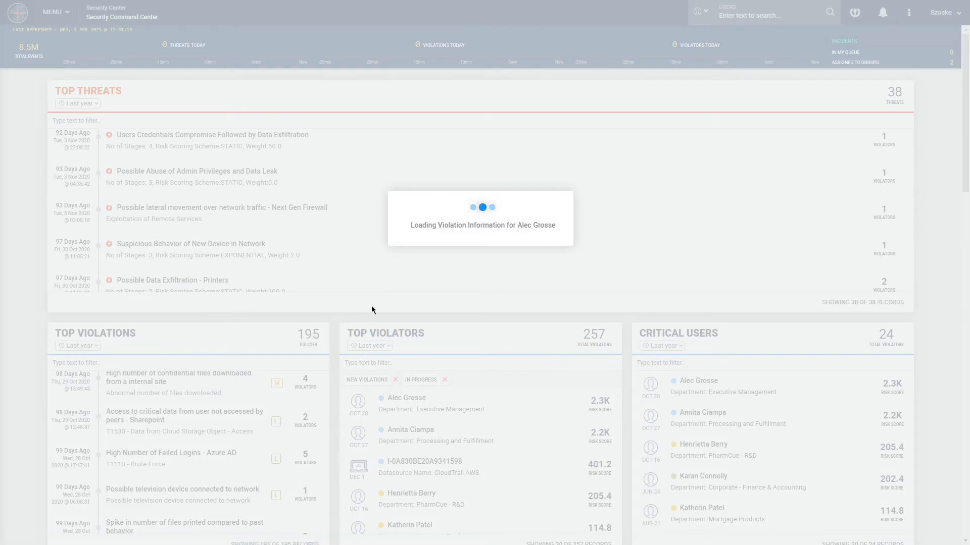
pyautogui.click(406, 398)
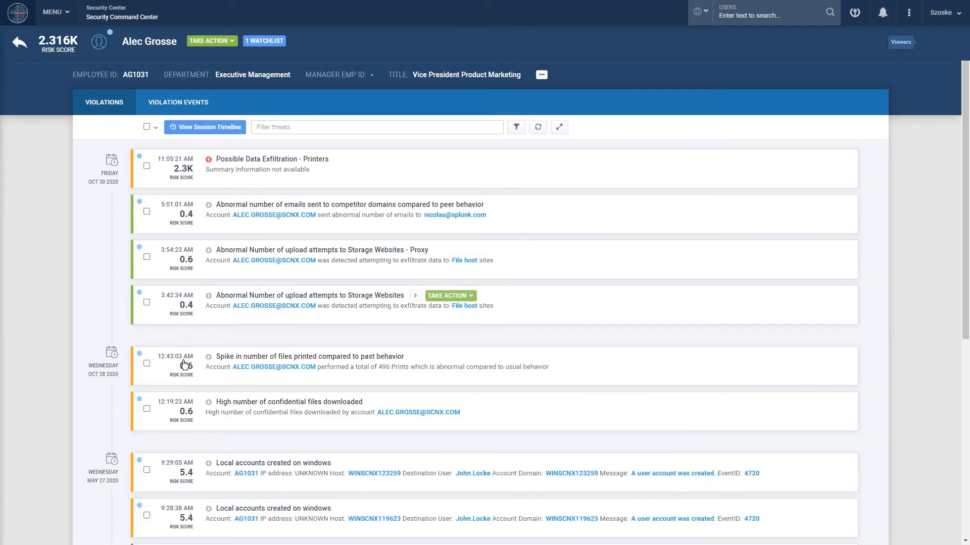
pyautogui.scroll(-3)
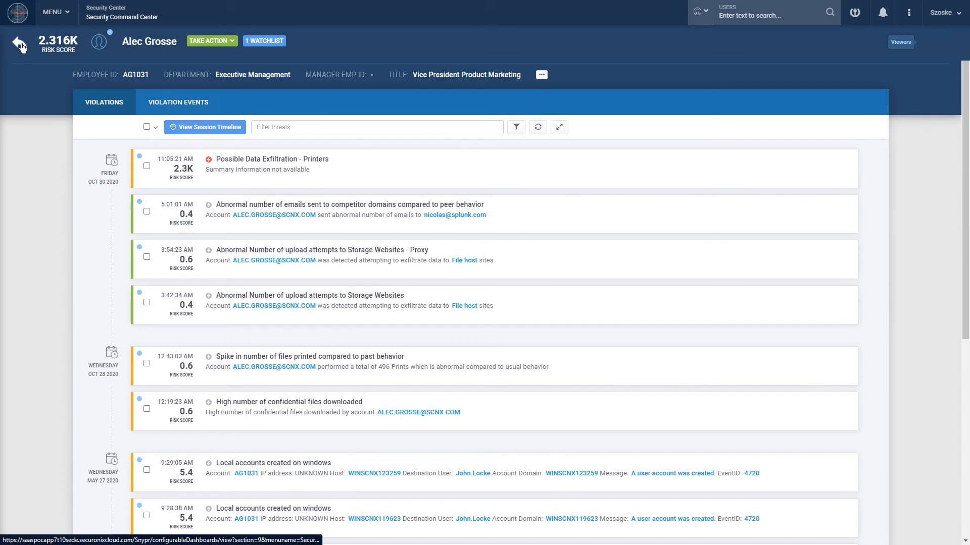
pyautogui.moveTo(19, 45)
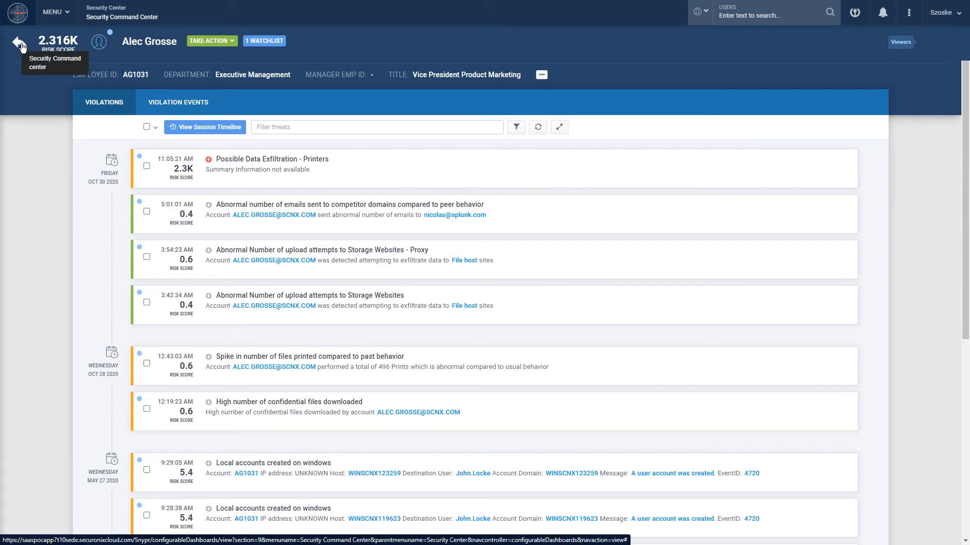
pyautogui.click(18, 43)
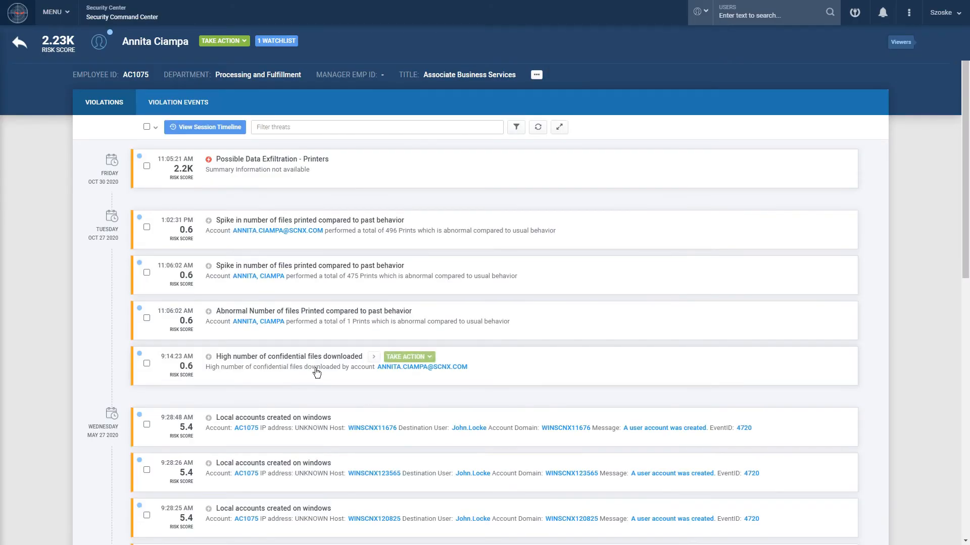
pyautogui.scroll(-3)
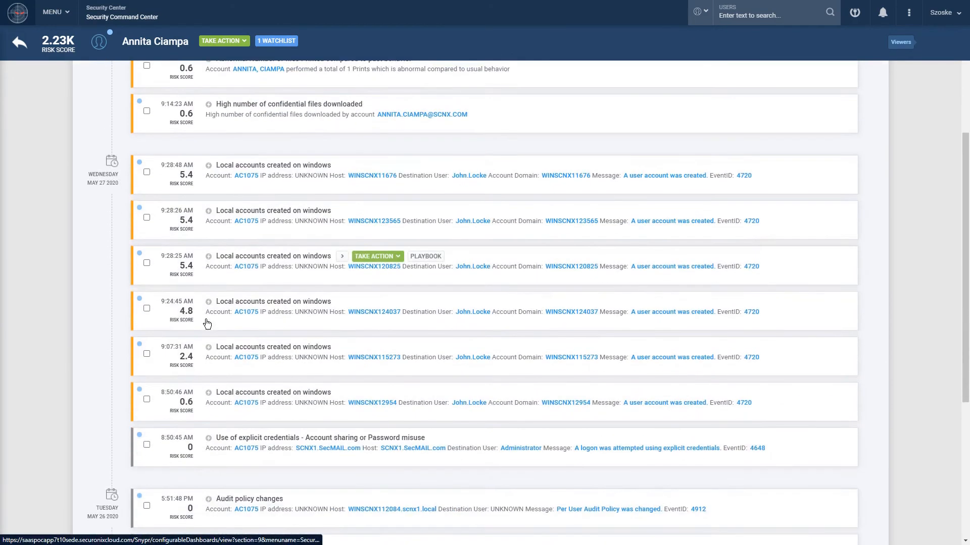
pyautogui.scroll(3)
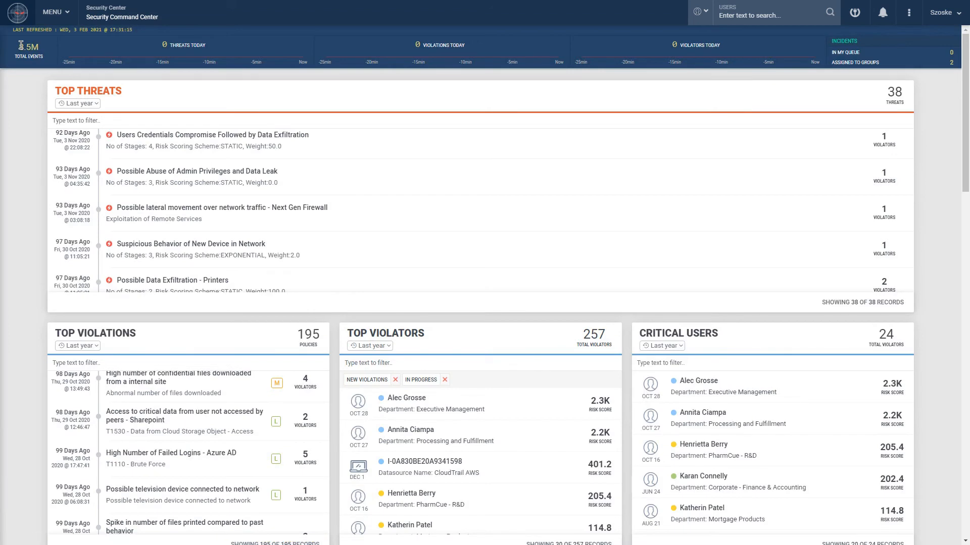
pyautogui.moveTo(286, 162)
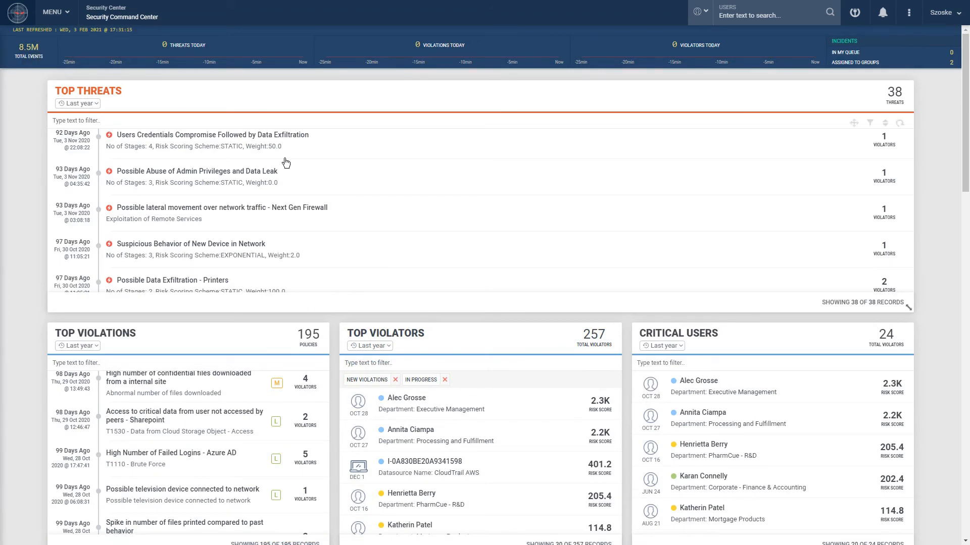
pyautogui.click(703, 444)
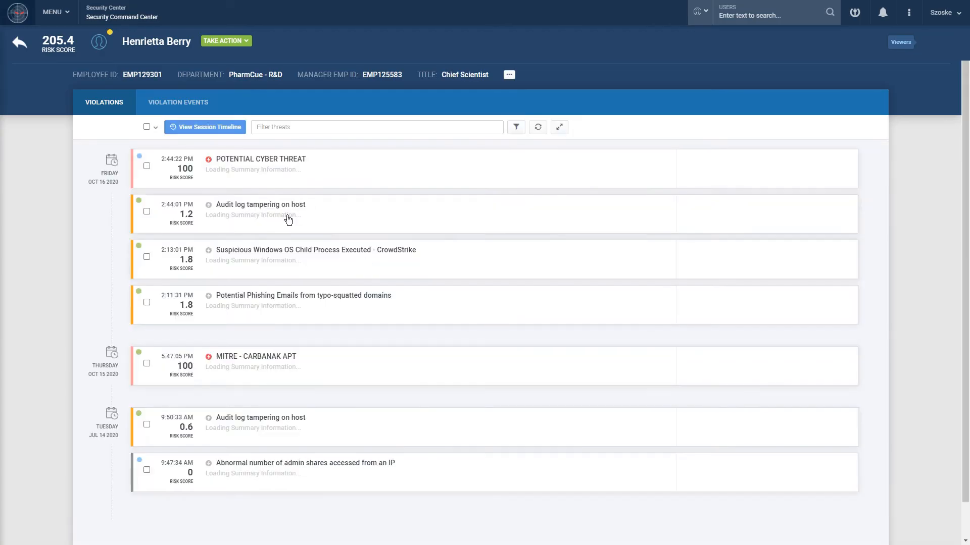
pyautogui.click(536, 127)
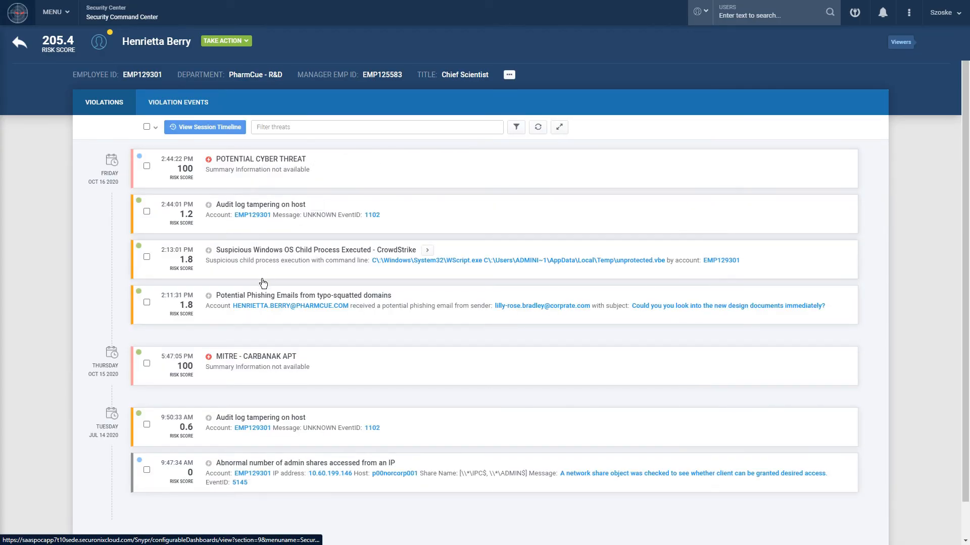
pyautogui.moveTo(271, 468)
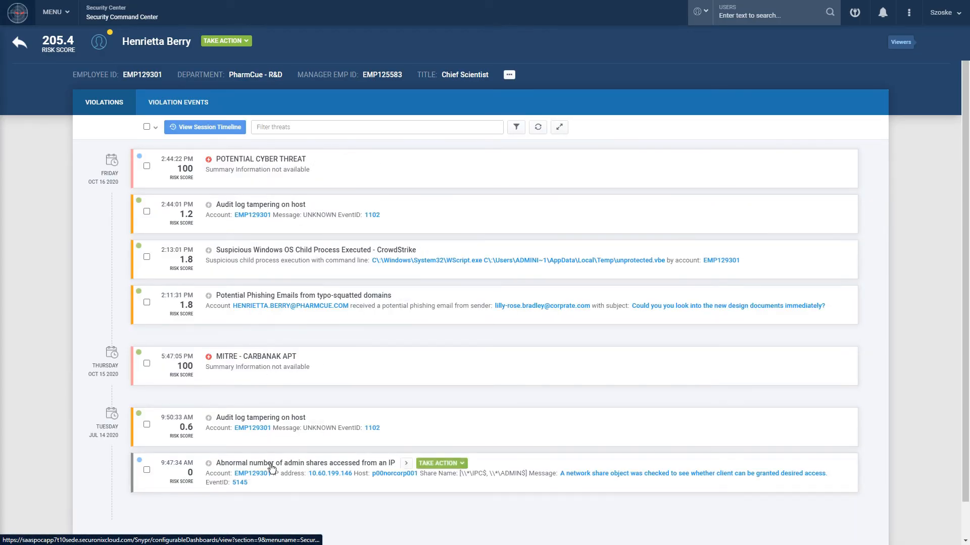
pyautogui.moveTo(253, 452)
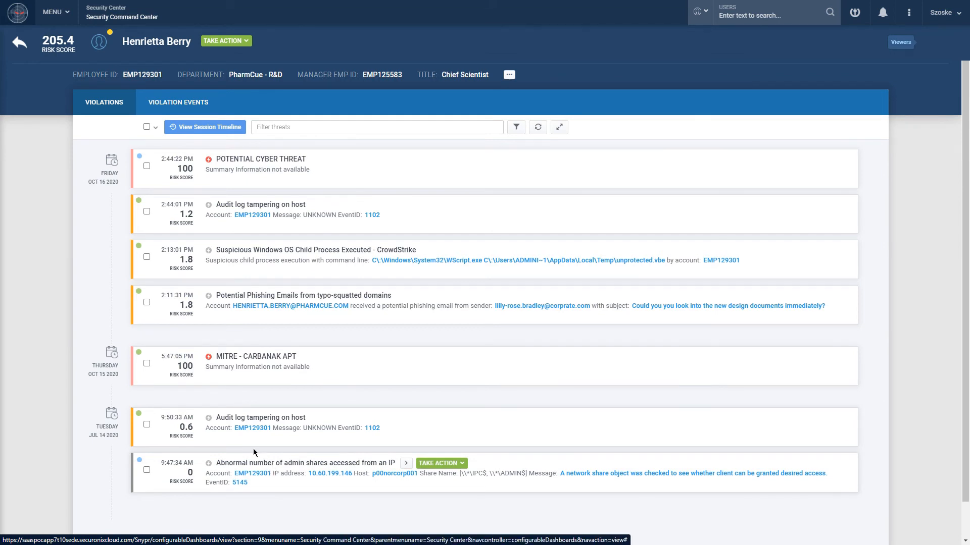
pyautogui.moveTo(232, 306)
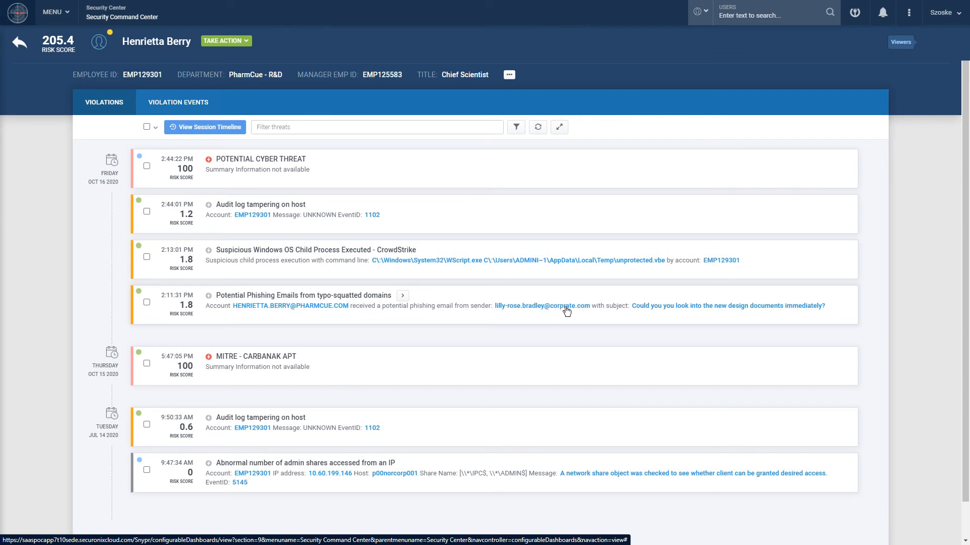
pyautogui.moveTo(567, 312)
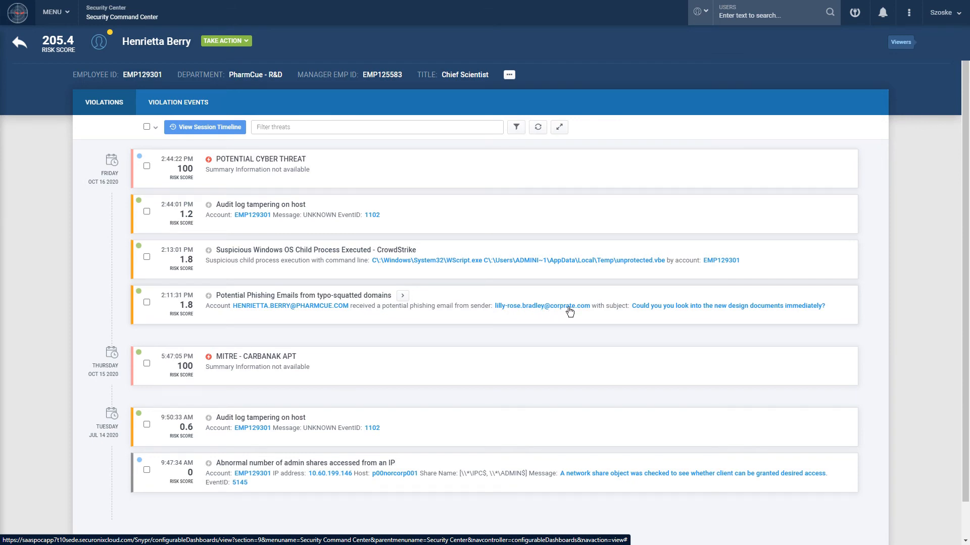
pyautogui.moveTo(373, 256)
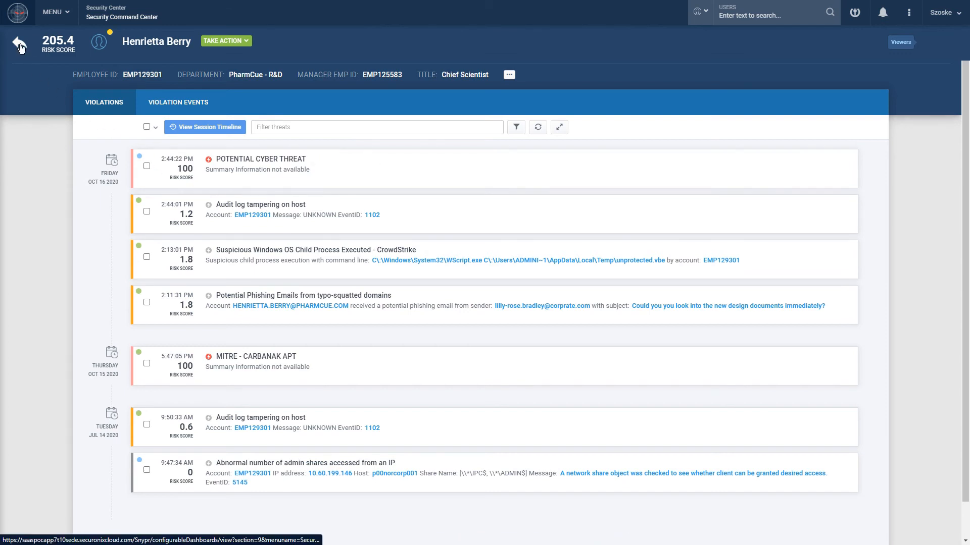
pyautogui.click(19, 44)
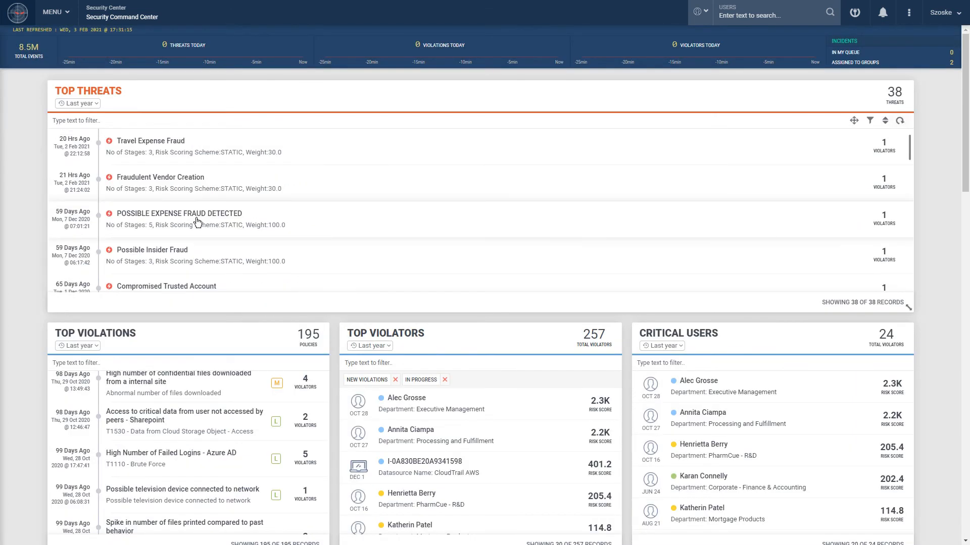
pyautogui.moveTo(163, 144)
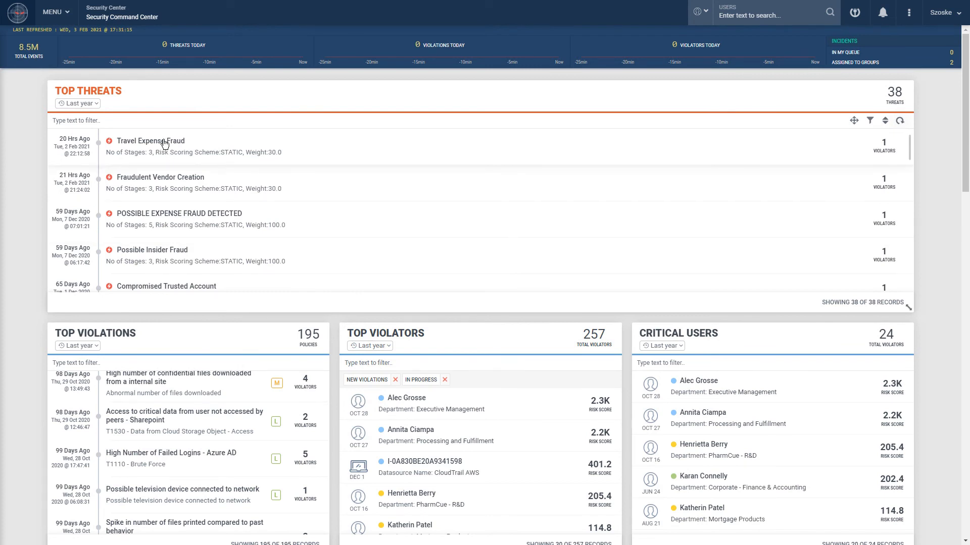
# View Possible Expense Fraud Detected, then filter Top Threats for 's3' to reach the AWS privilege-abuse threat
pyautogui.click(179, 213)
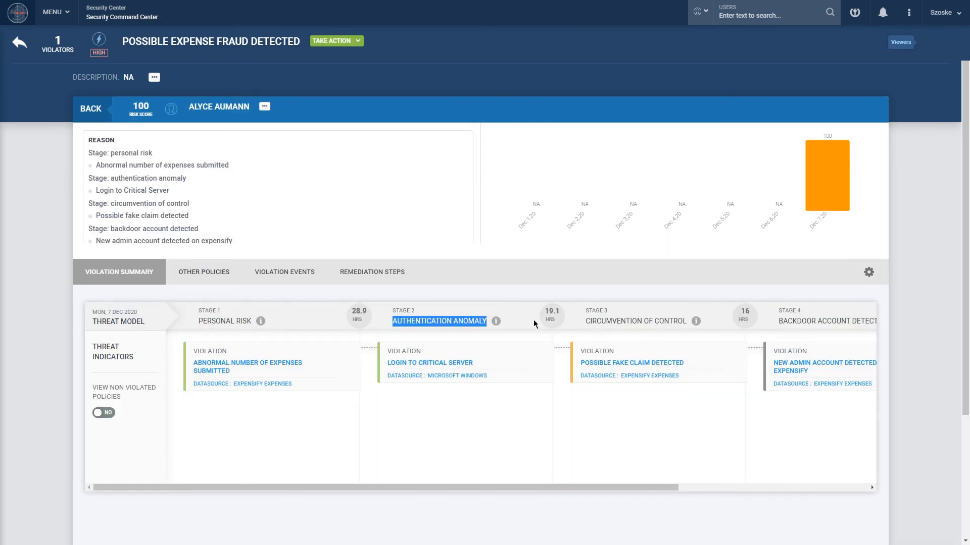
pyautogui.moveTo(654, 343)
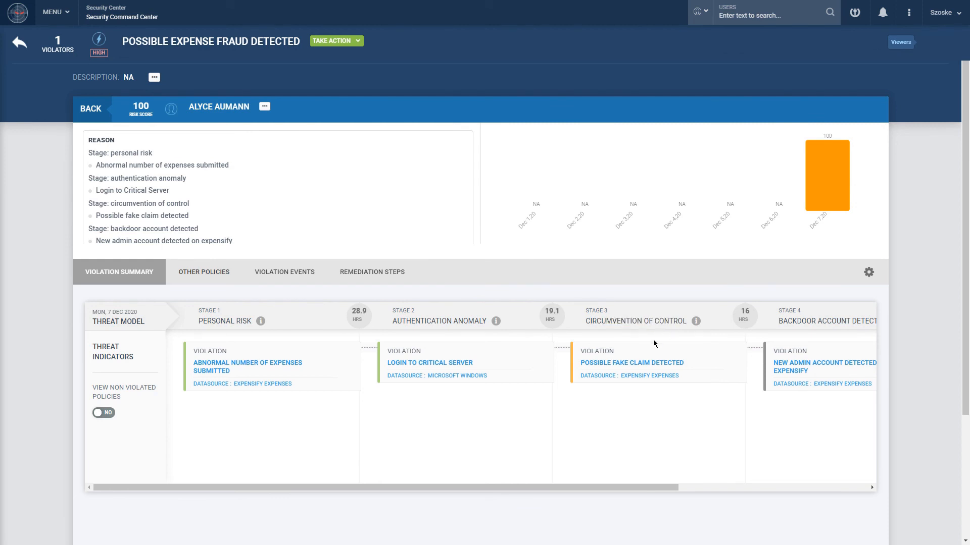
pyautogui.hscroll(3)
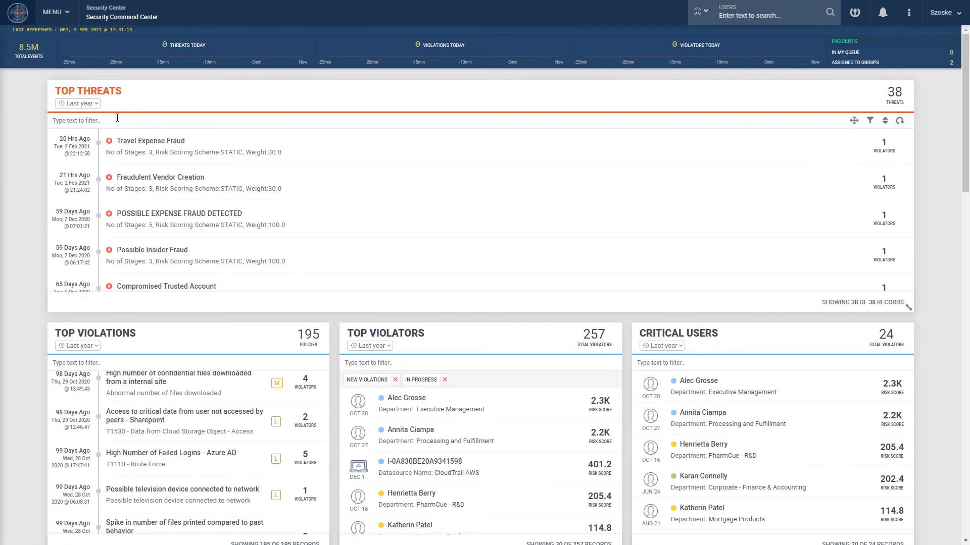
pyautogui.write('s3')
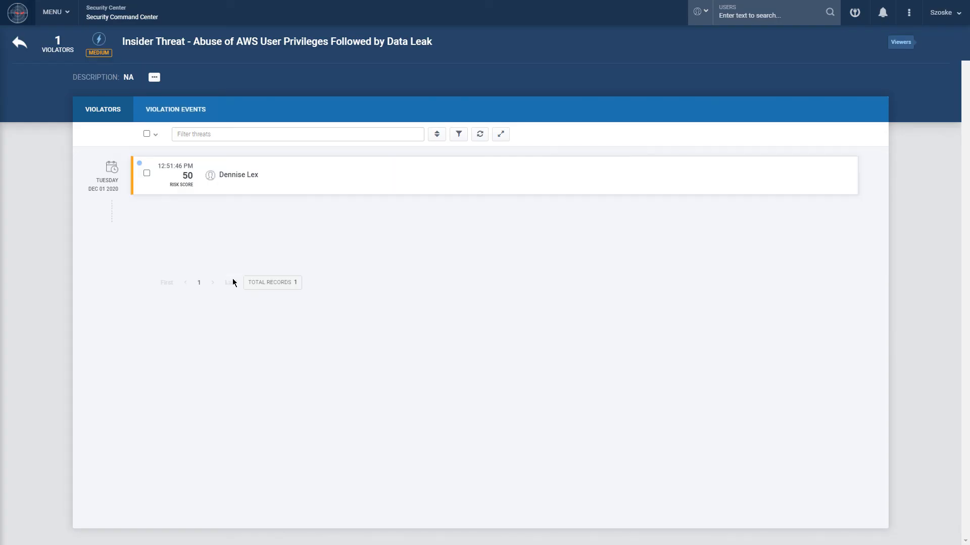
pyautogui.click(238, 175)
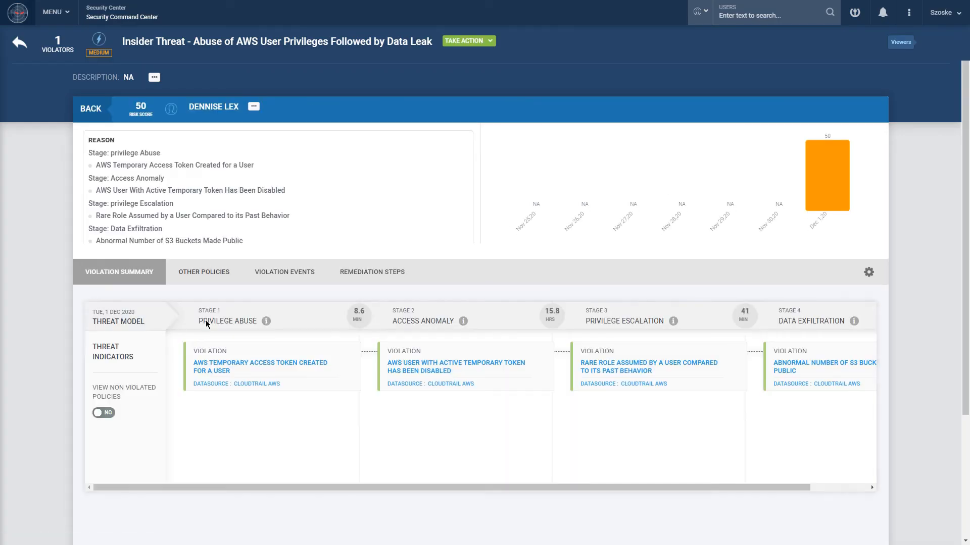
pyautogui.click(260, 367)
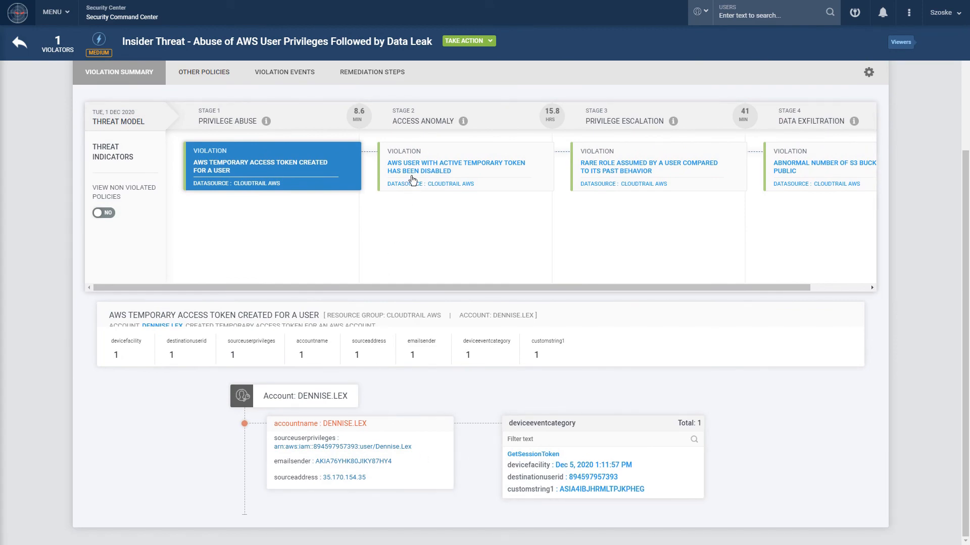
pyautogui.click(455, 167)
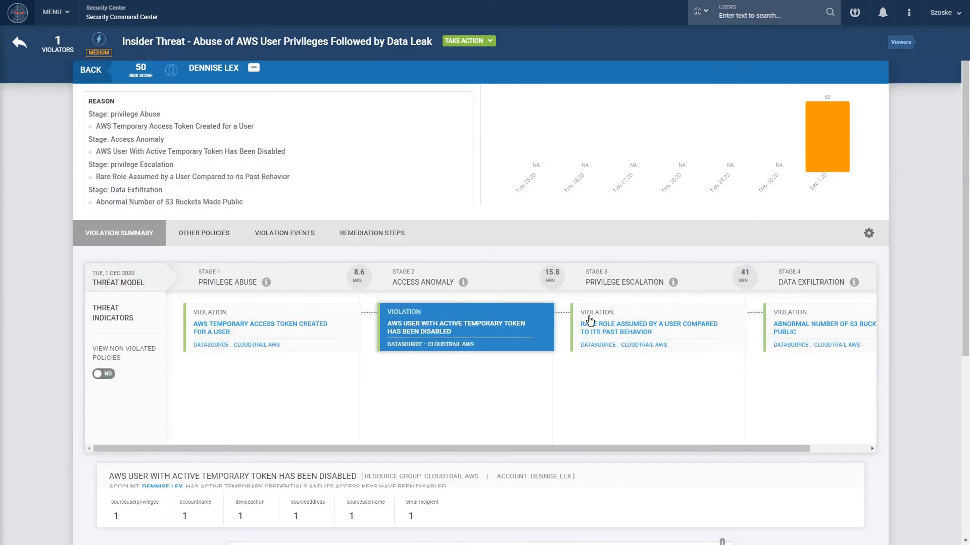
pyautogui.click(649, 327)
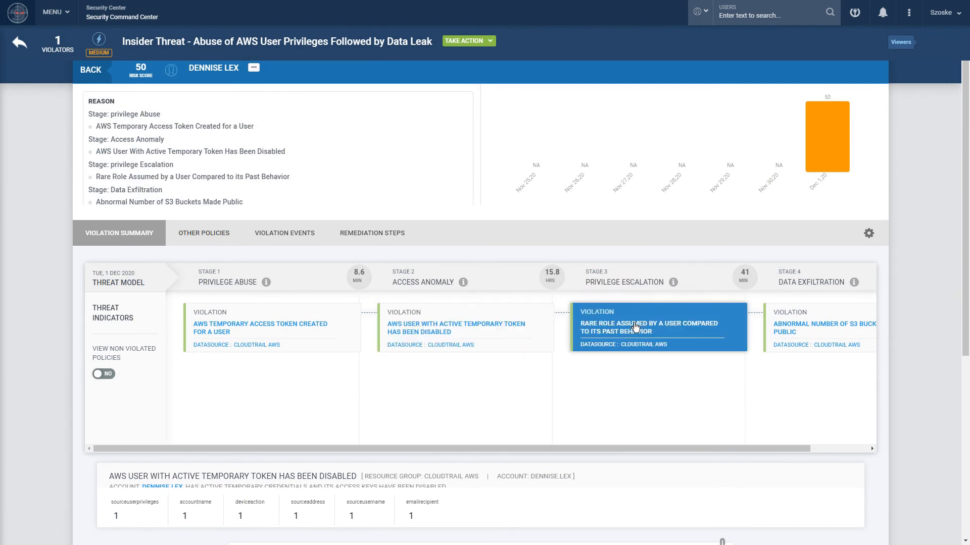
pyautogui.click(647, 328)
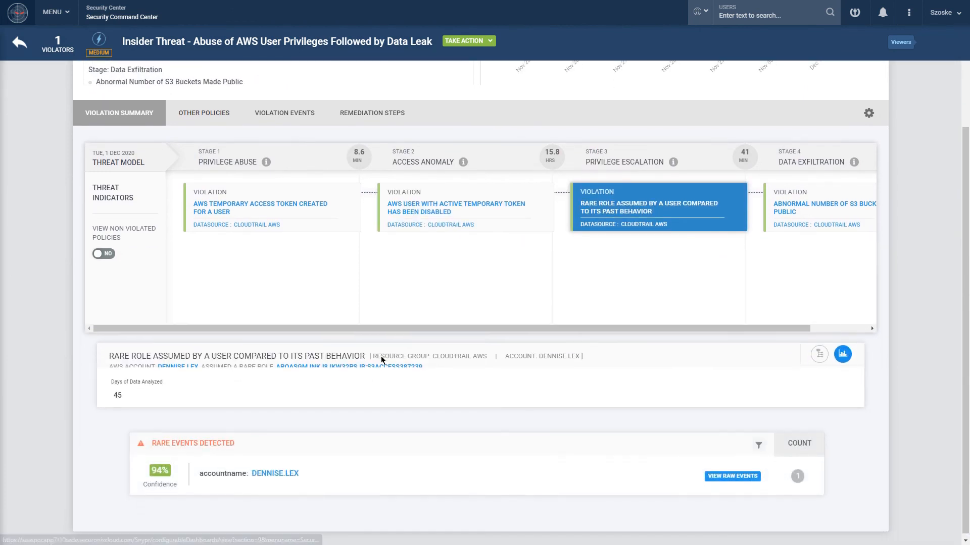
pyautogui.scroll(3)
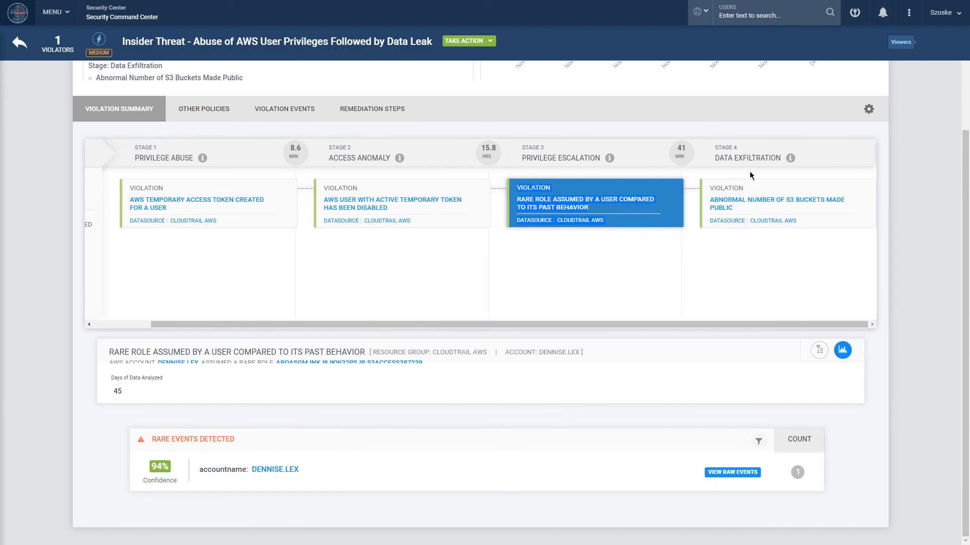
# Inspect the 10 S3 buckets made public violation and view its events as a timeline
pyautogui.click(778, 203)
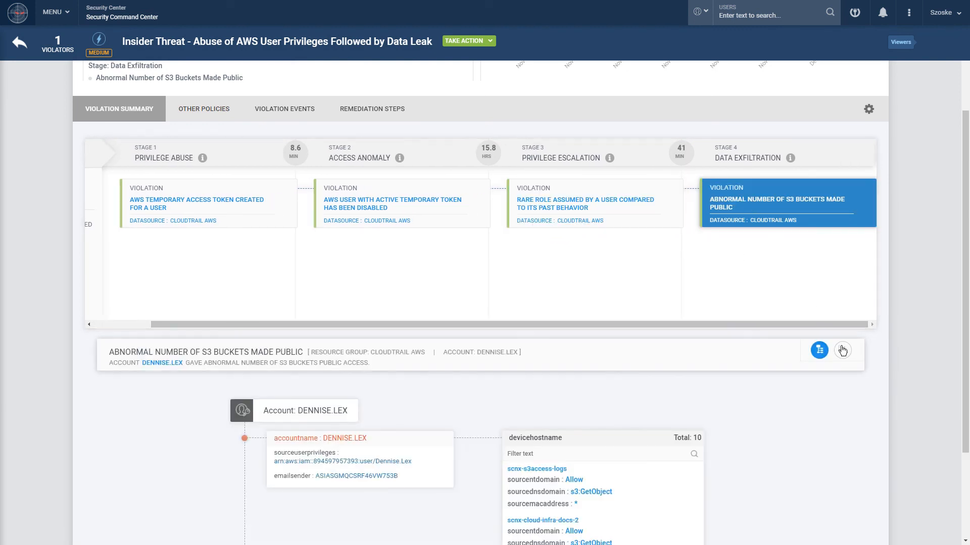
pyautogui.click(842, 351)
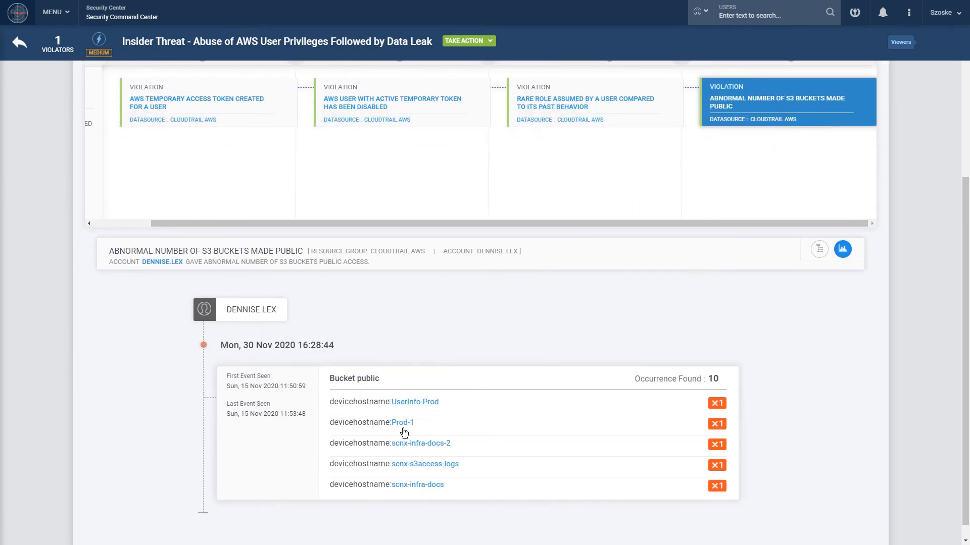
pyautogui.click(818, 249)
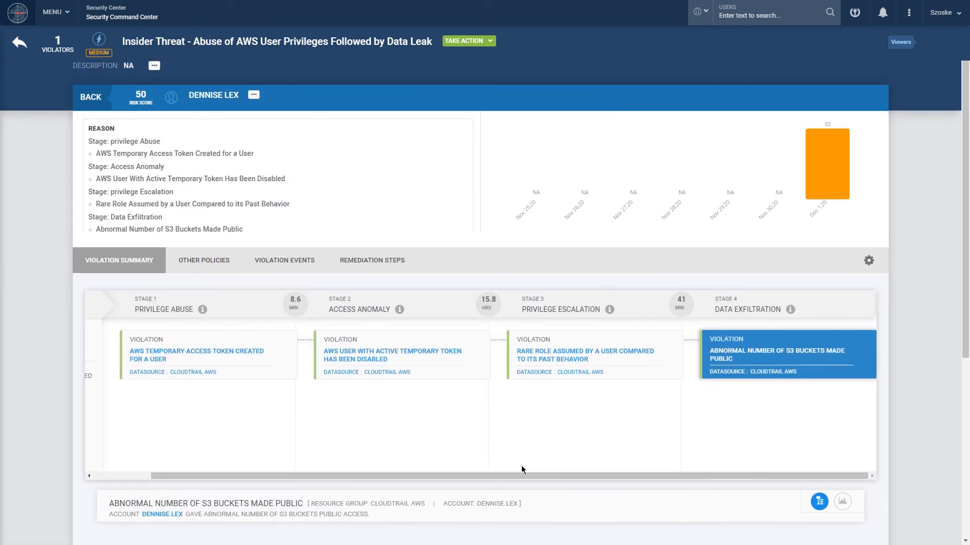
pyautogui.moveTo(331, 262)
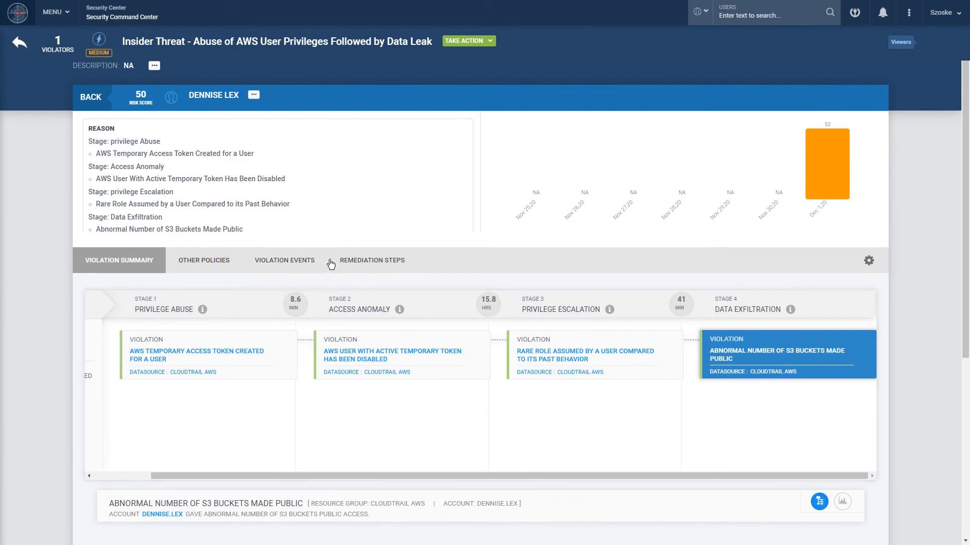